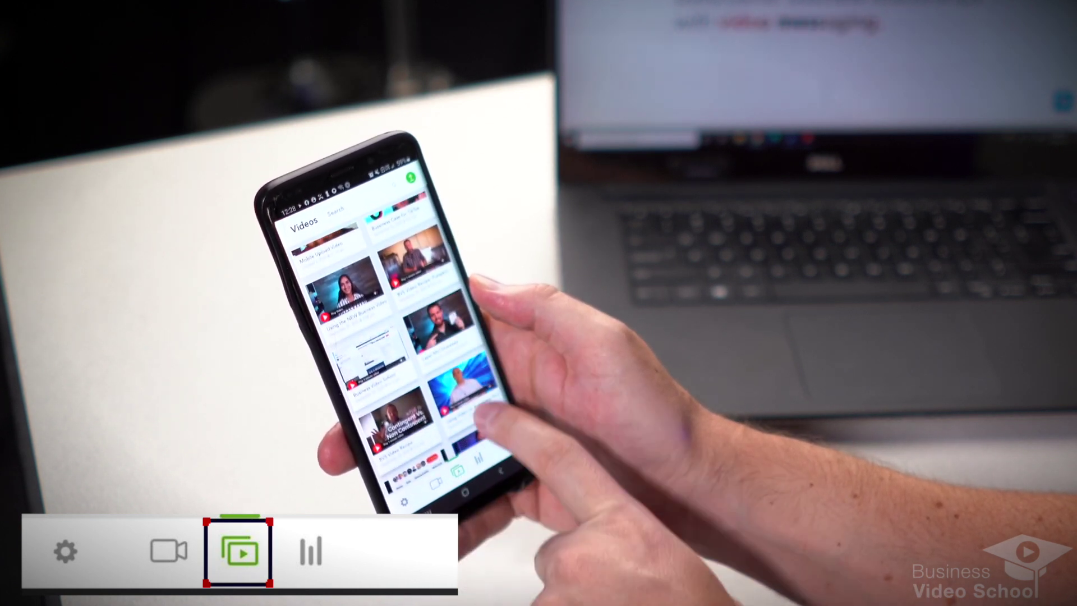
pyautogui.scroll(3)
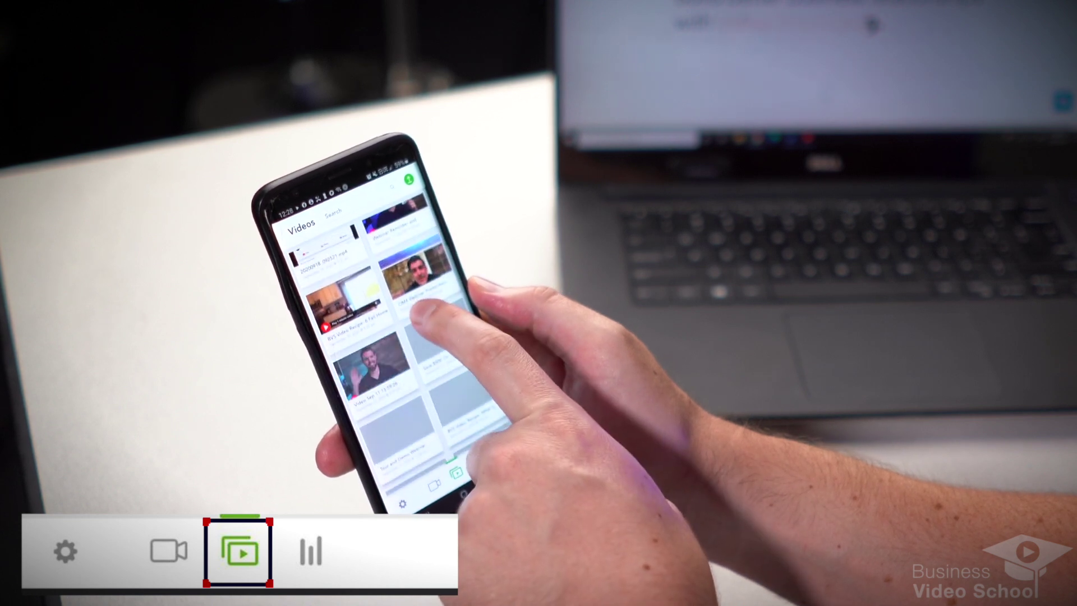